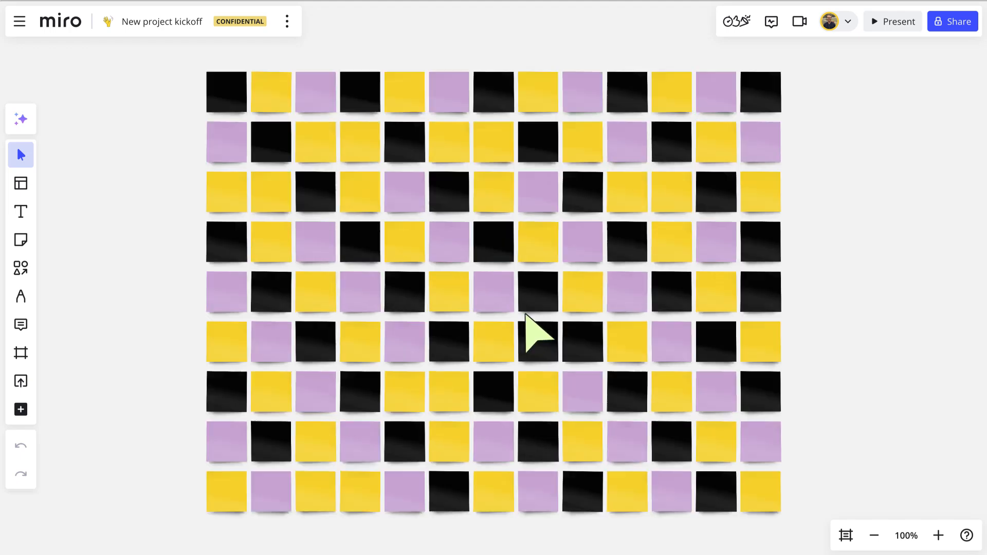
# - Cluster the selected sticky notes by colour into black, purple and yellow groups
pyautogui.click(611, 71)
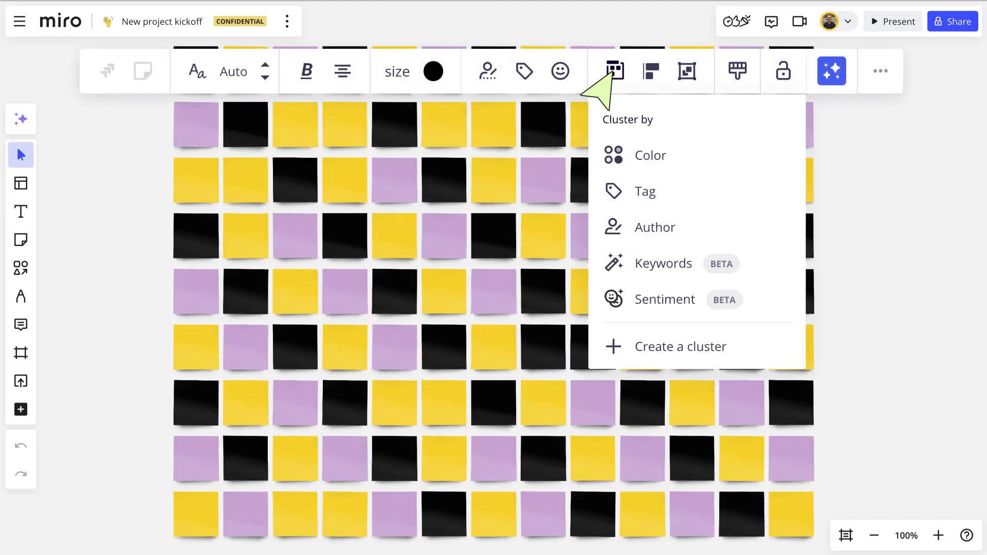
pyautogui.moveTo(623, 317)
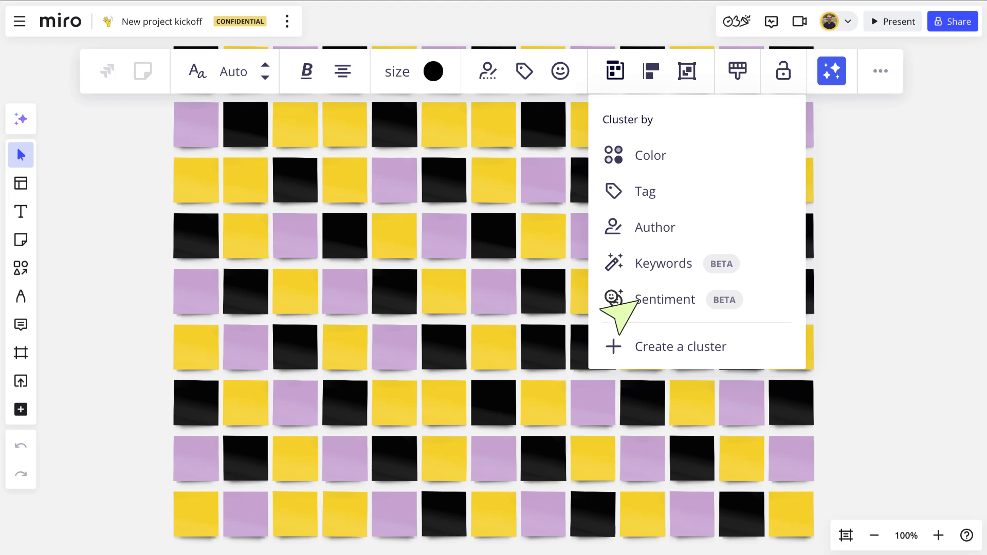
pyautogui.click(650, 156)
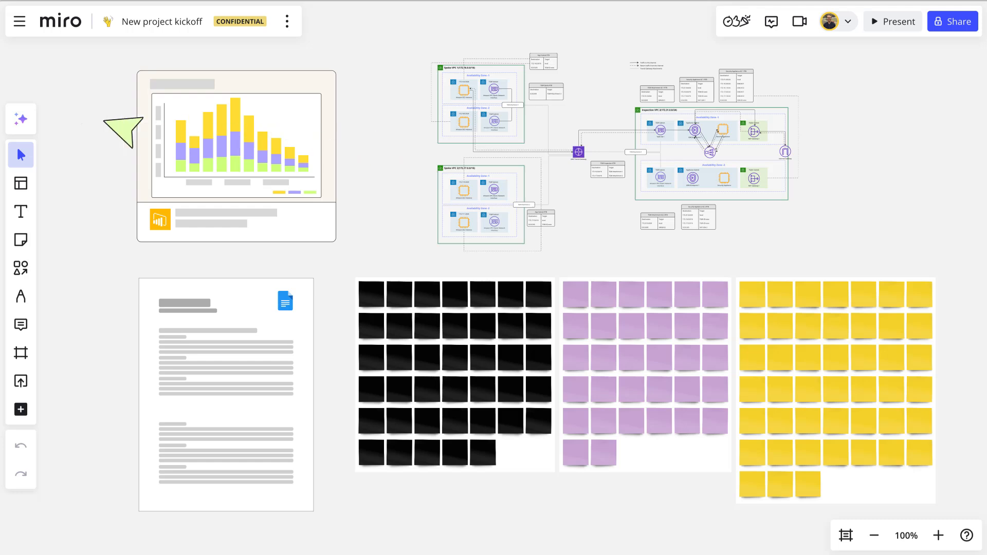
# - Start Create with AI and choose sticky notes as the content to generate
pyautogui.click(21, 119)
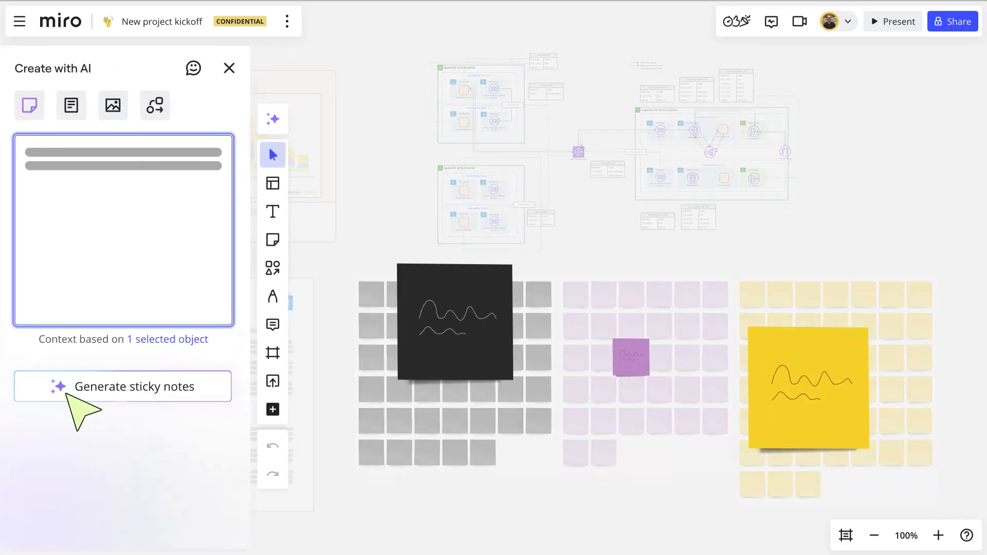
pyautogui.click(229, 68)
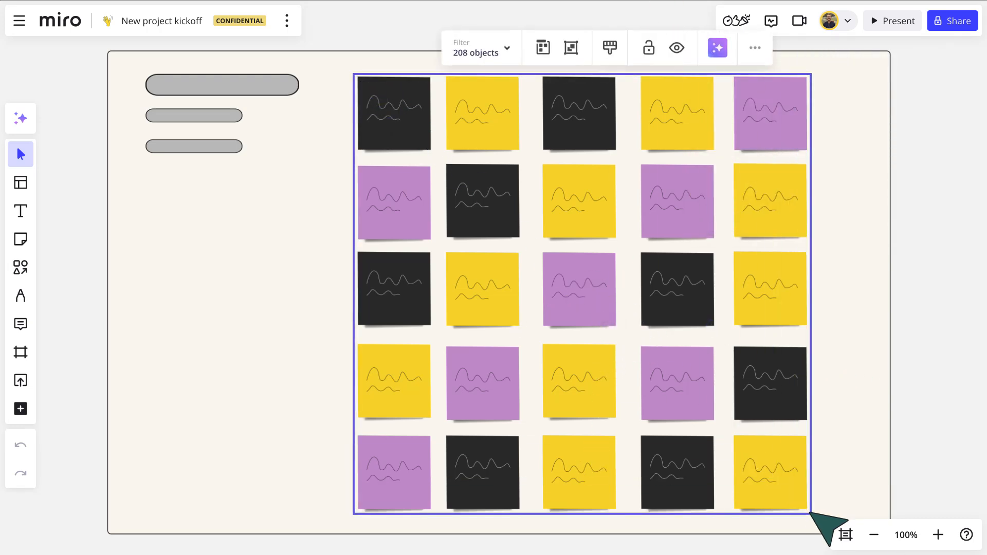
# - Request Product leader sidekick feedback on the document, then show the space's board list
pyautogui.click(717, 48)
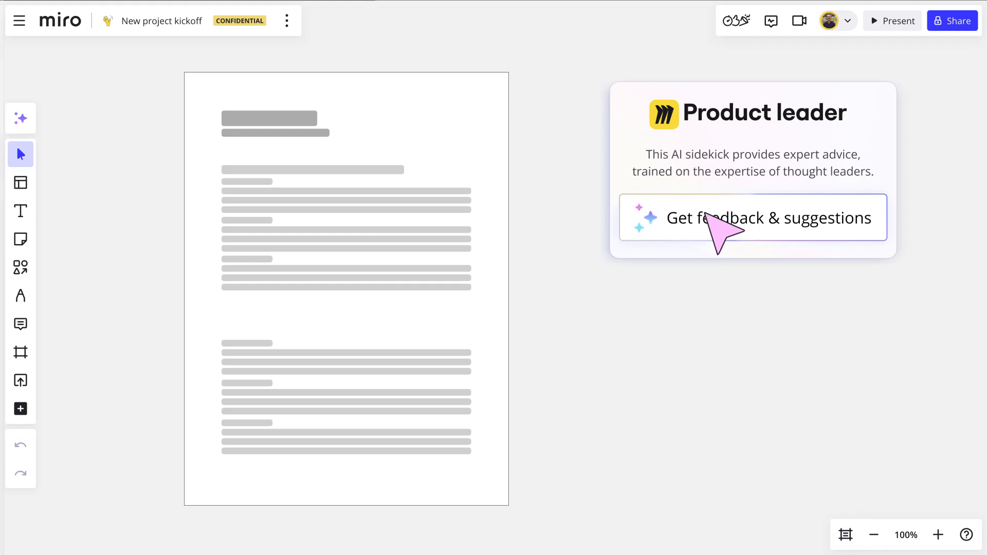
pyautogui.click(752, 217)
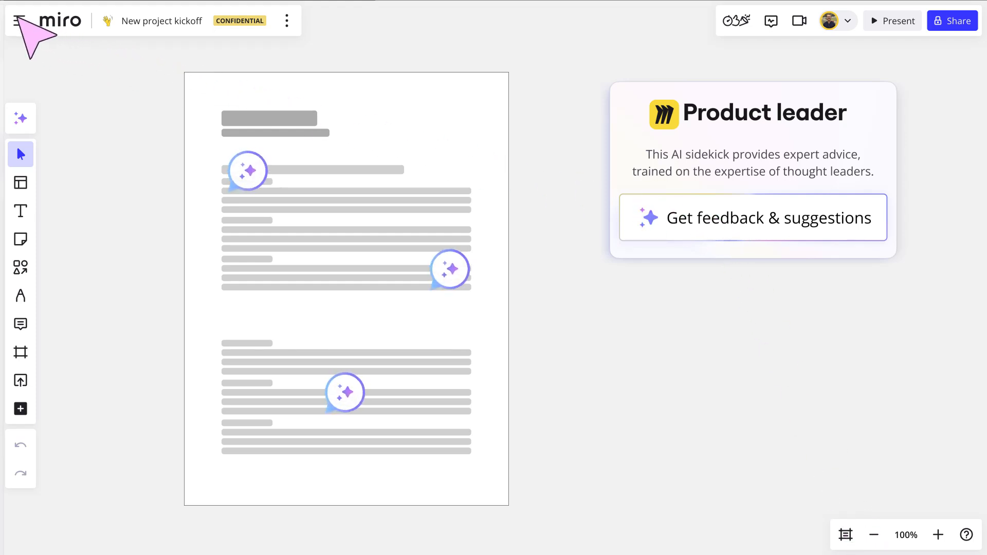
pyautogui.click(16, 21)
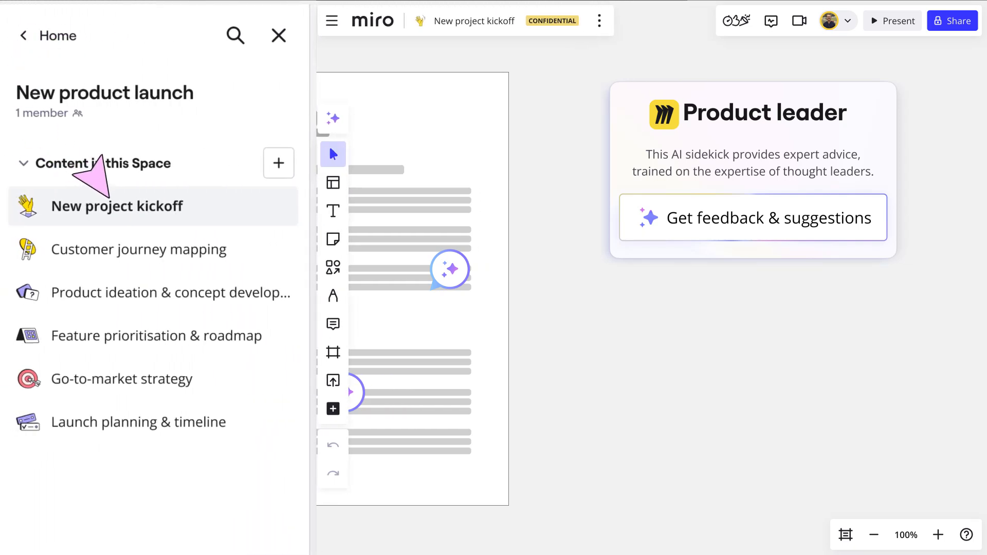
pyautogui.moveTo(176, 246)
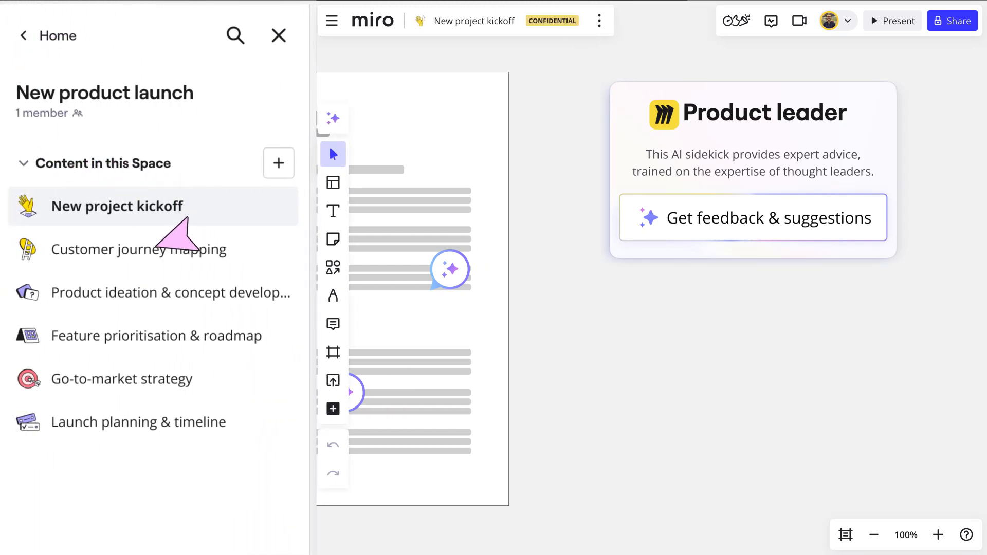
pyautogui.moveTo(82, 384)
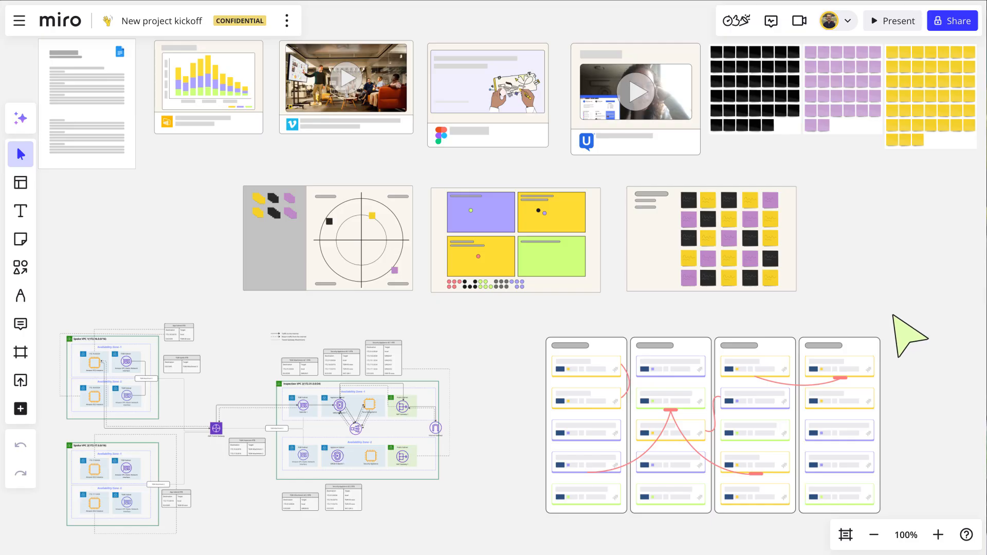
# - Show the board's talktrack recording and video call options
pyautogui.click(799, 21)
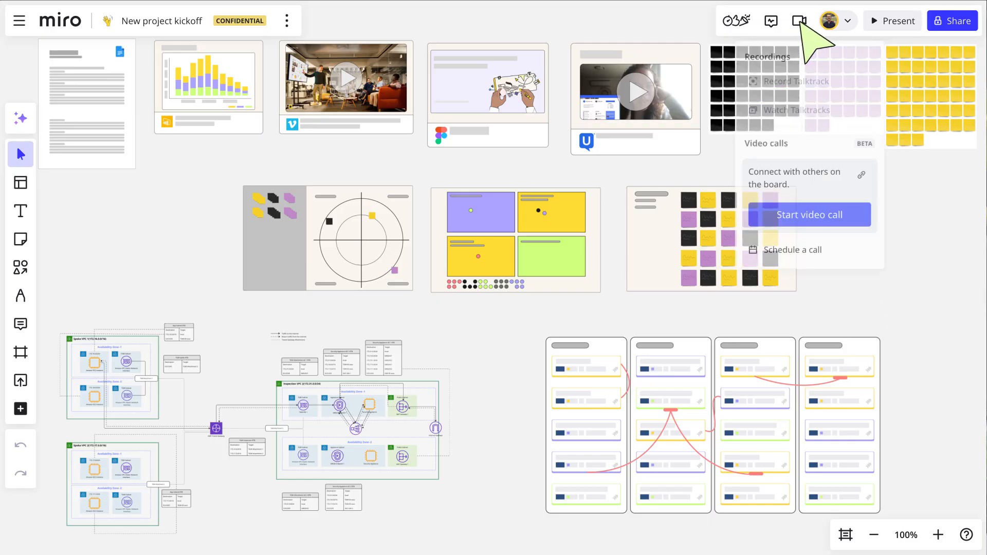